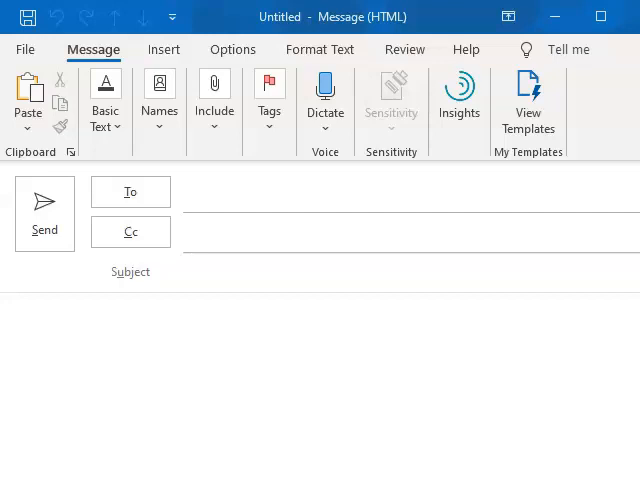
Step: Send the new message to trigger Outlook's Attachment Reminder warning about a forgotten file
left_click(44, 210)
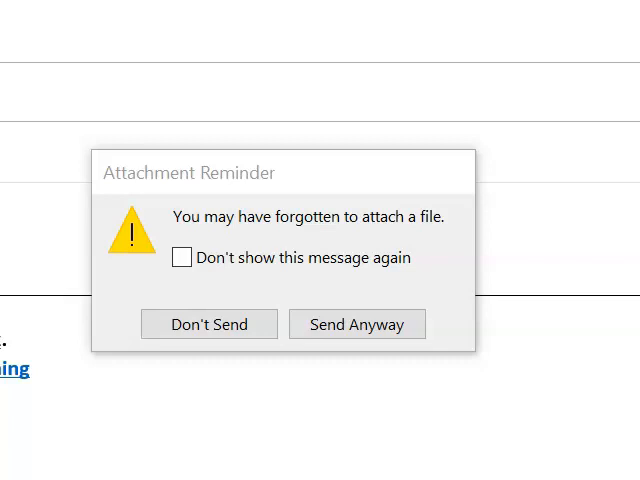
mouse_move(182, 257)
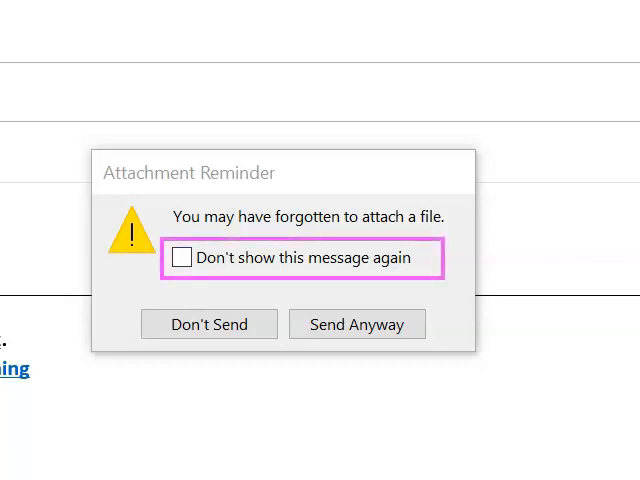